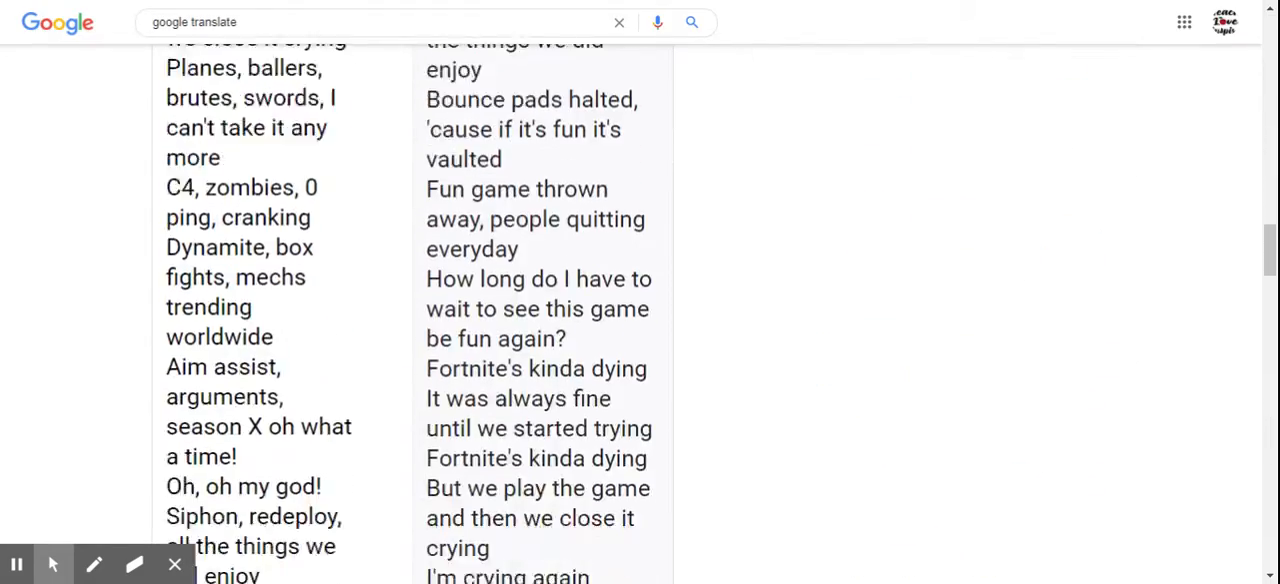
scroll("down", 3)
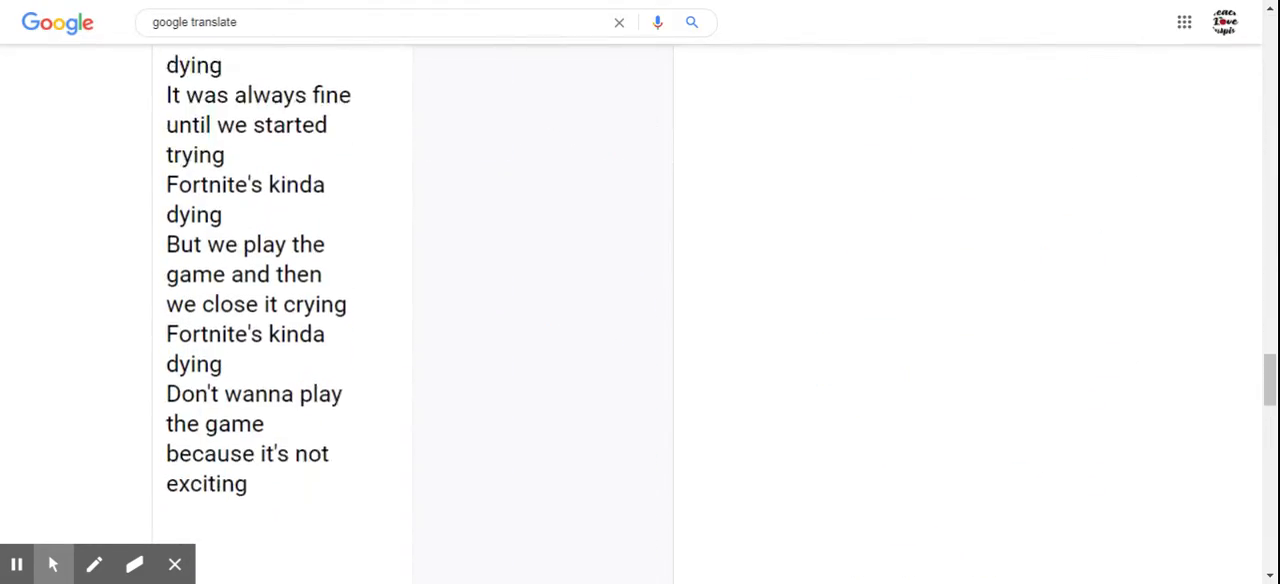
scroll("down", 3)
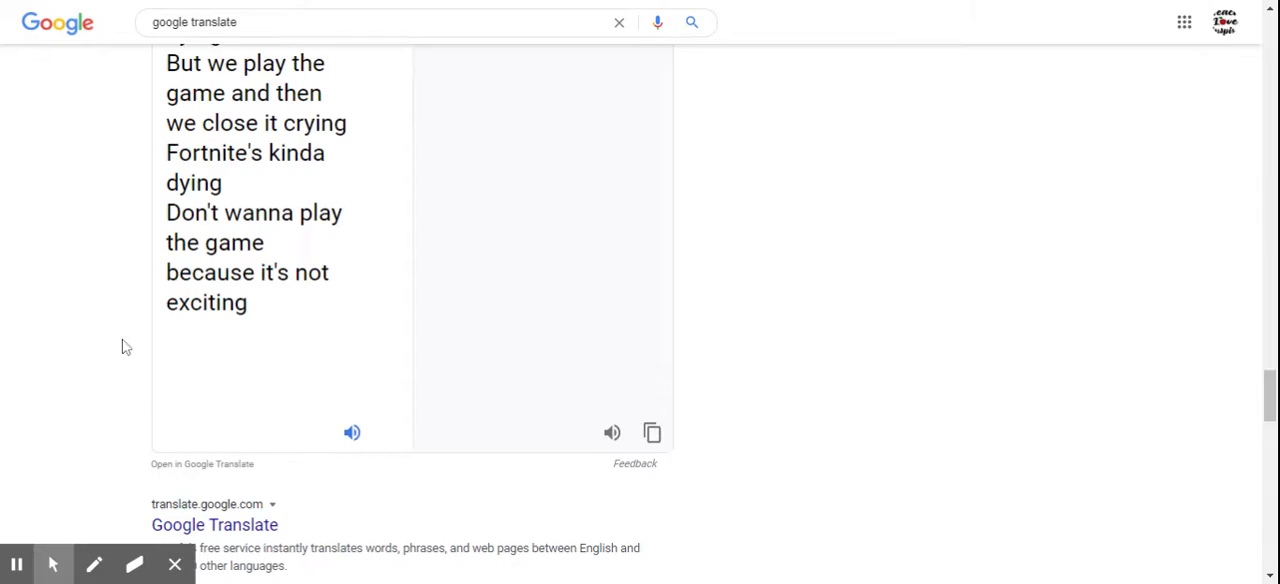
scroll("down", 3)
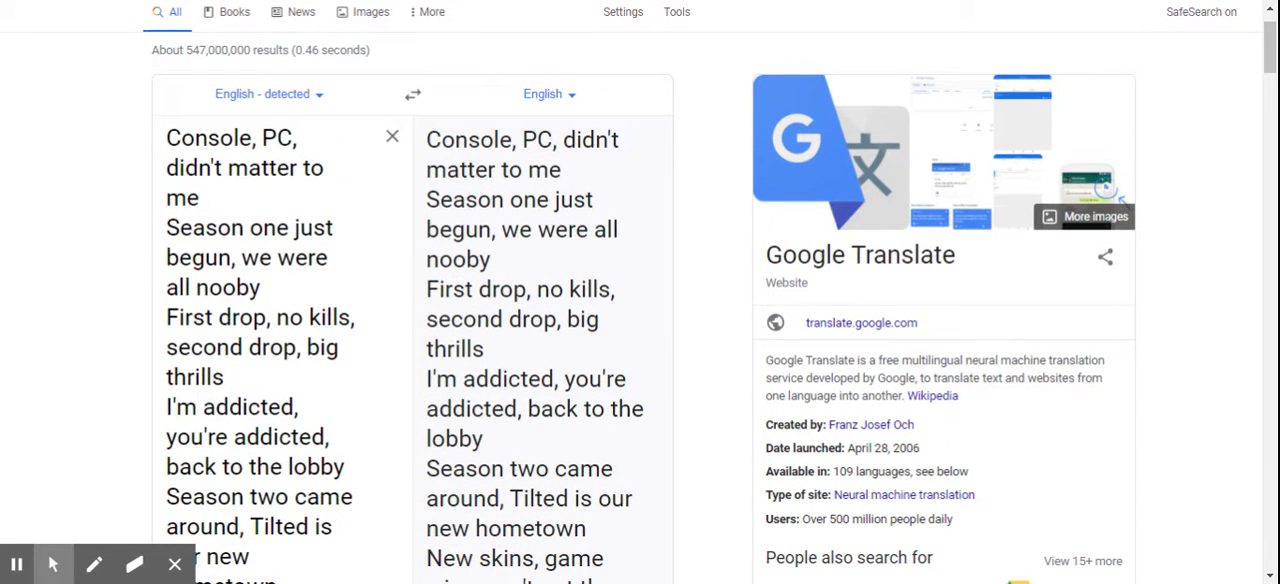
scroll("down", 3)
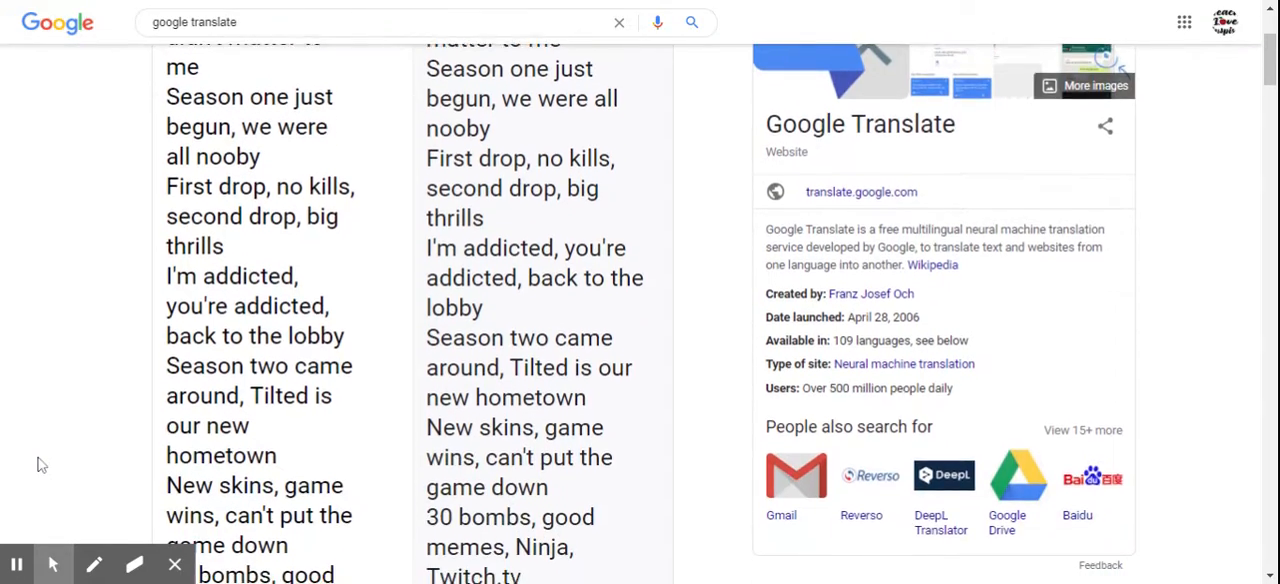
scroll("down", 3)
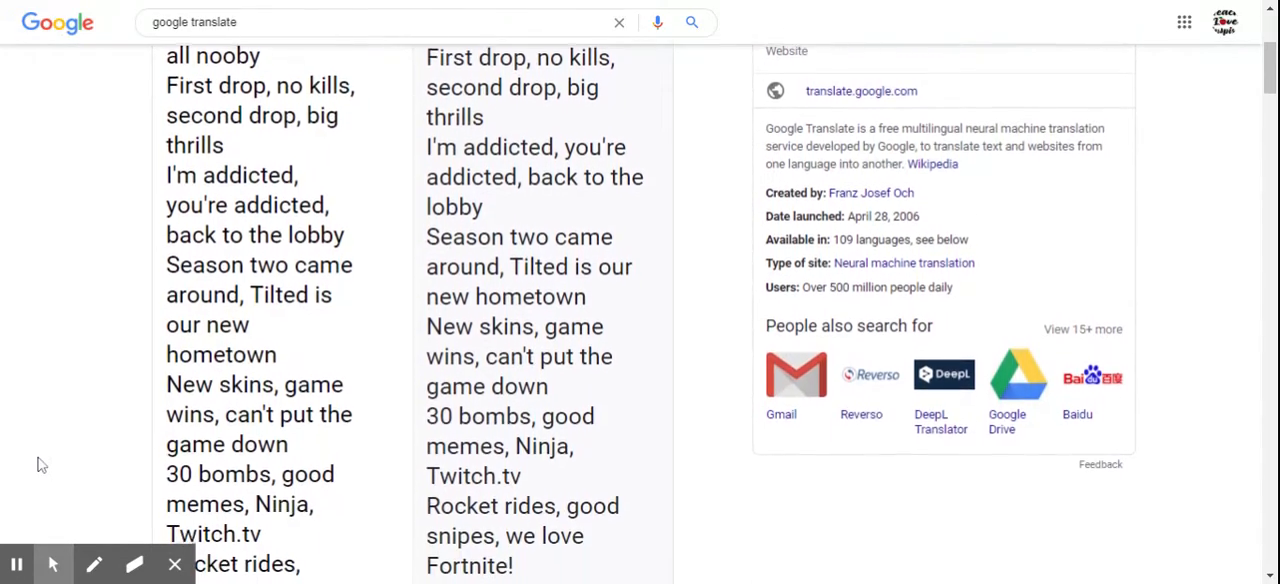
scroll("down", 3)
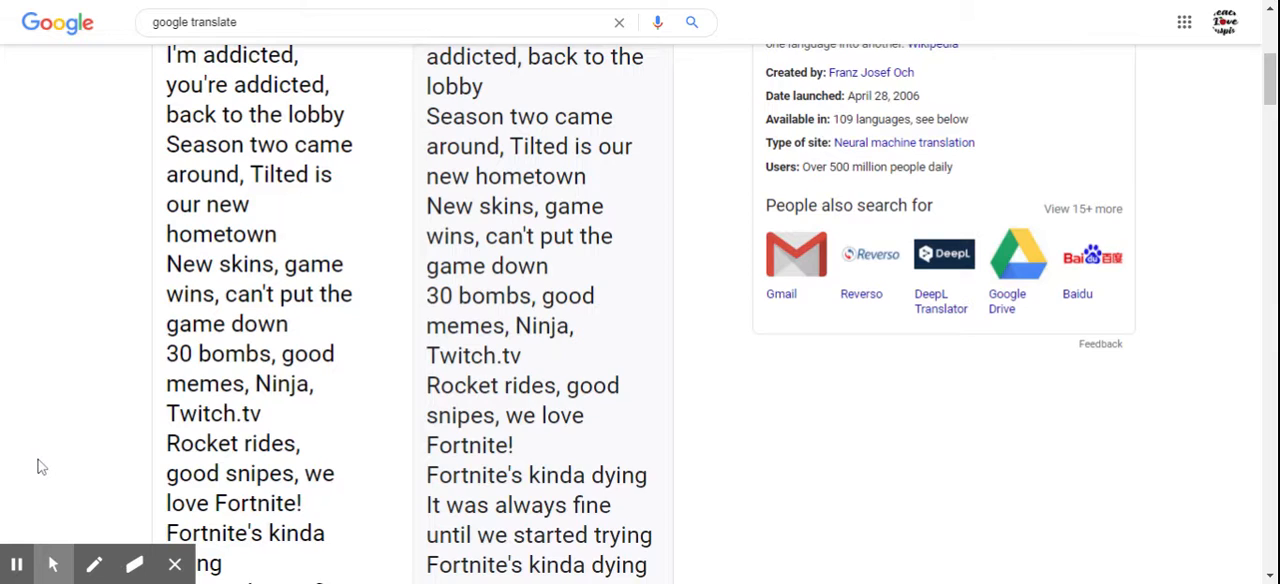
scroll("down", 3)
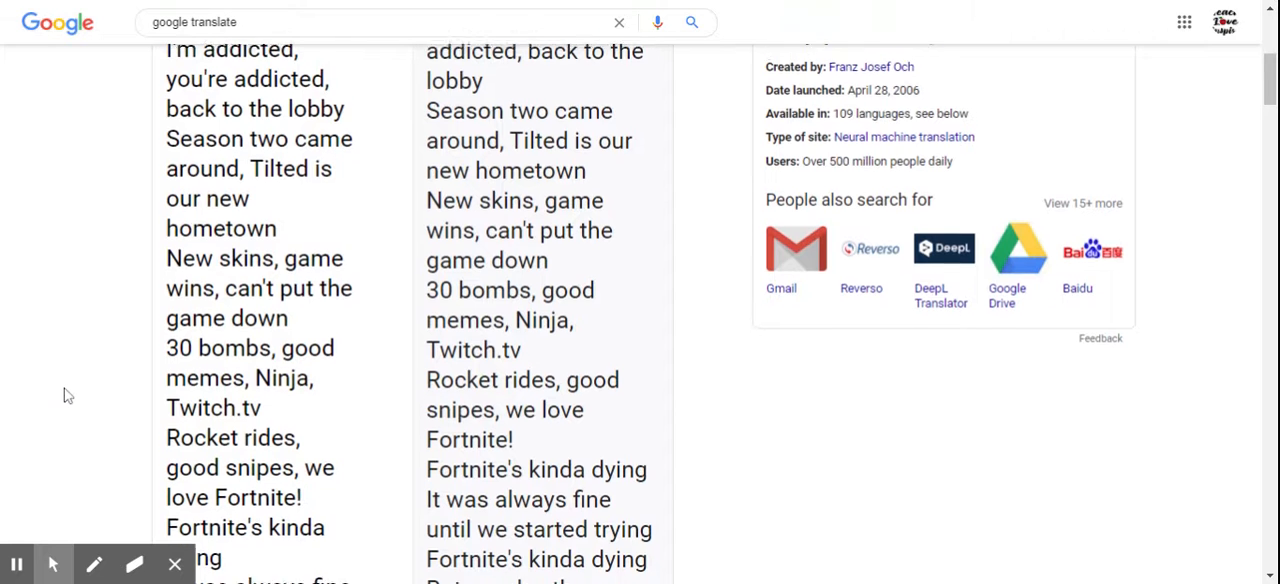
scroll("down", 3)
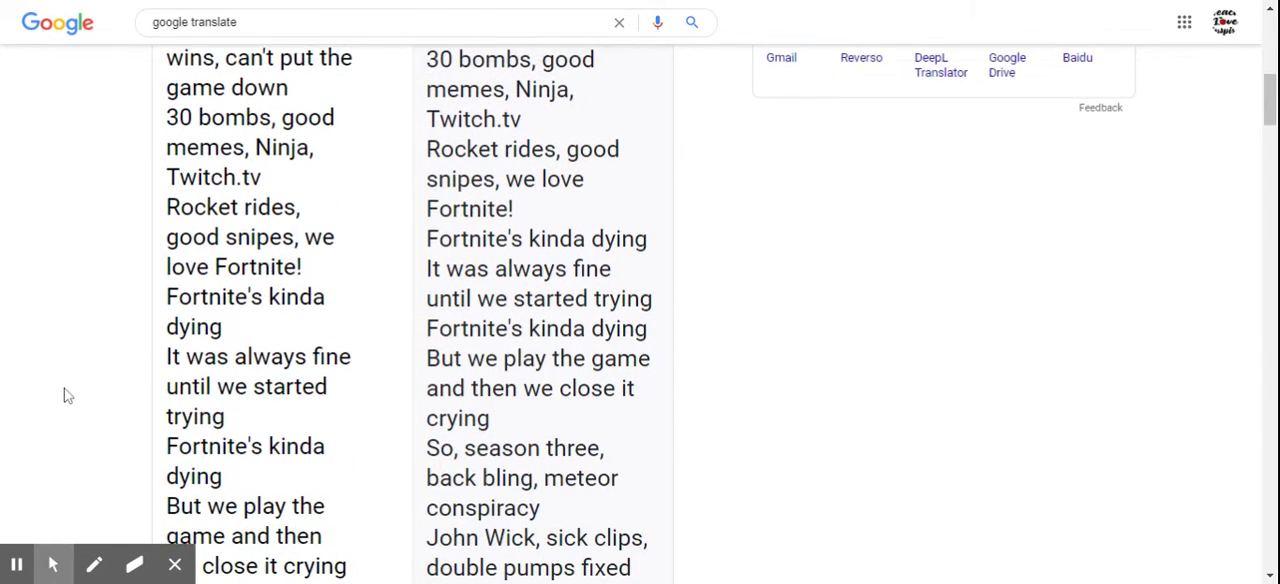
scroll("down", 3)
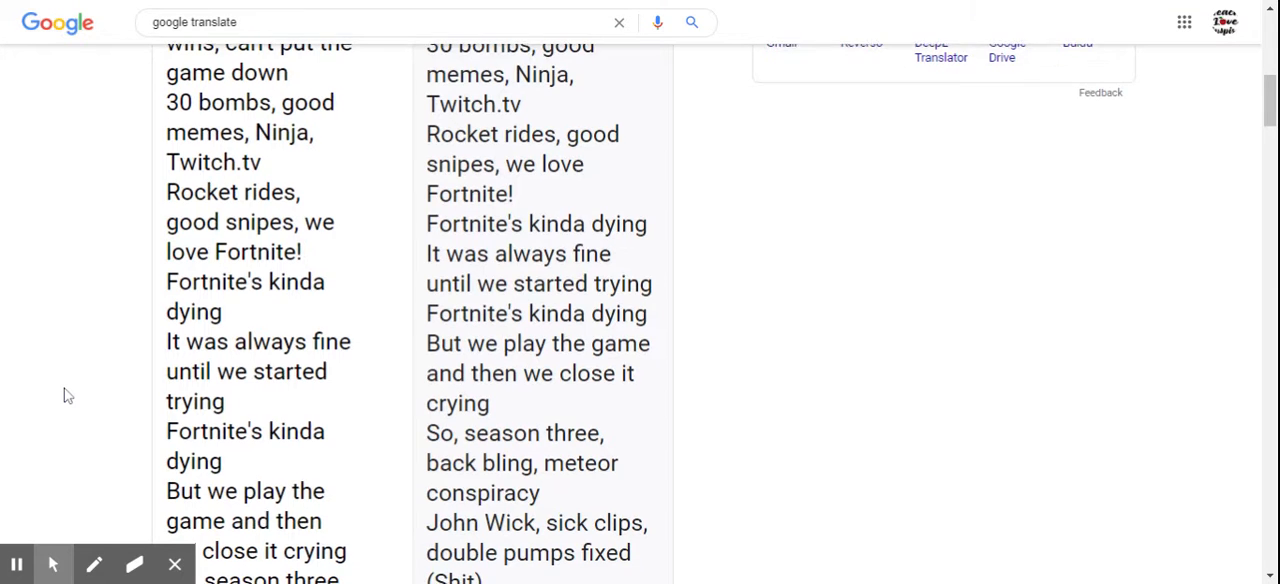
scroll("down", 3)
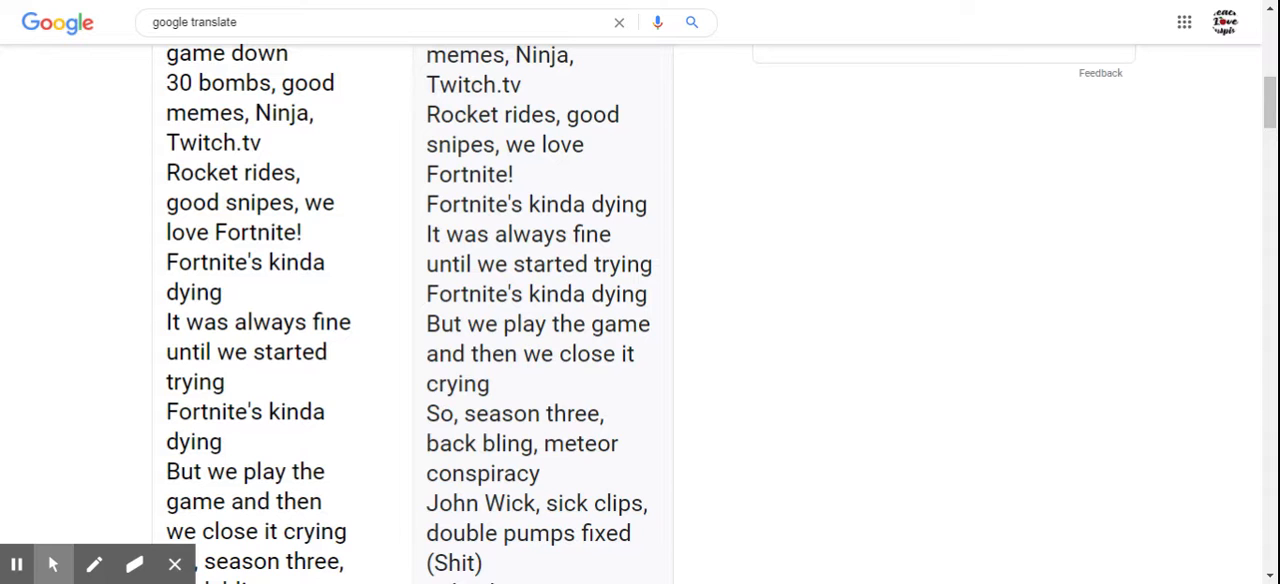
scroll("down", 3)
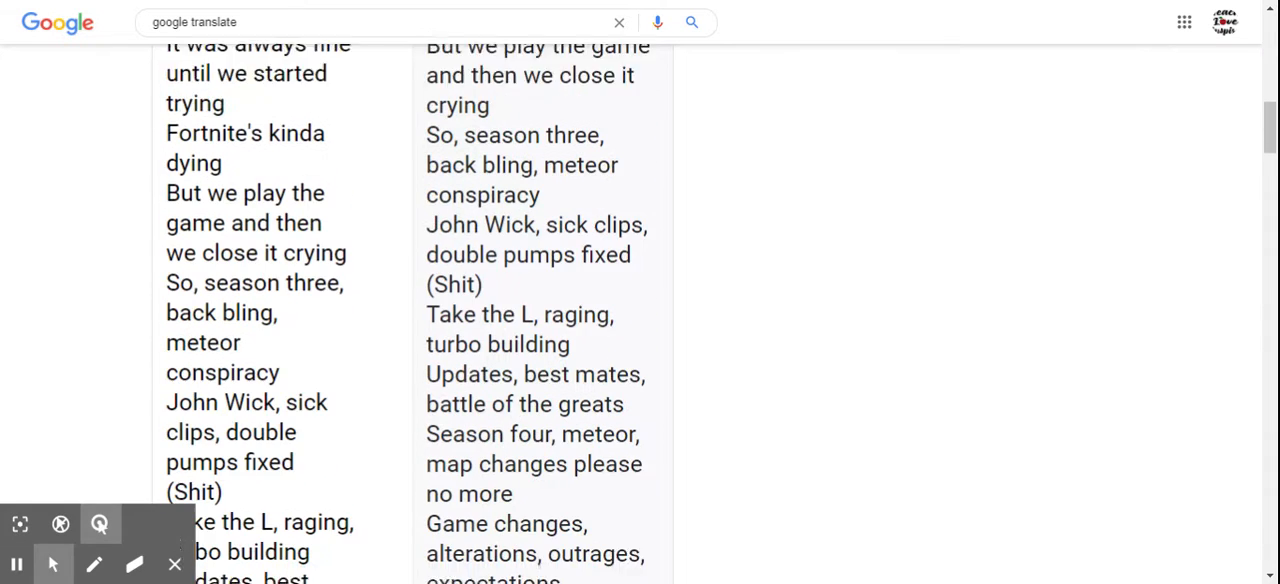
scroll("down", 3)
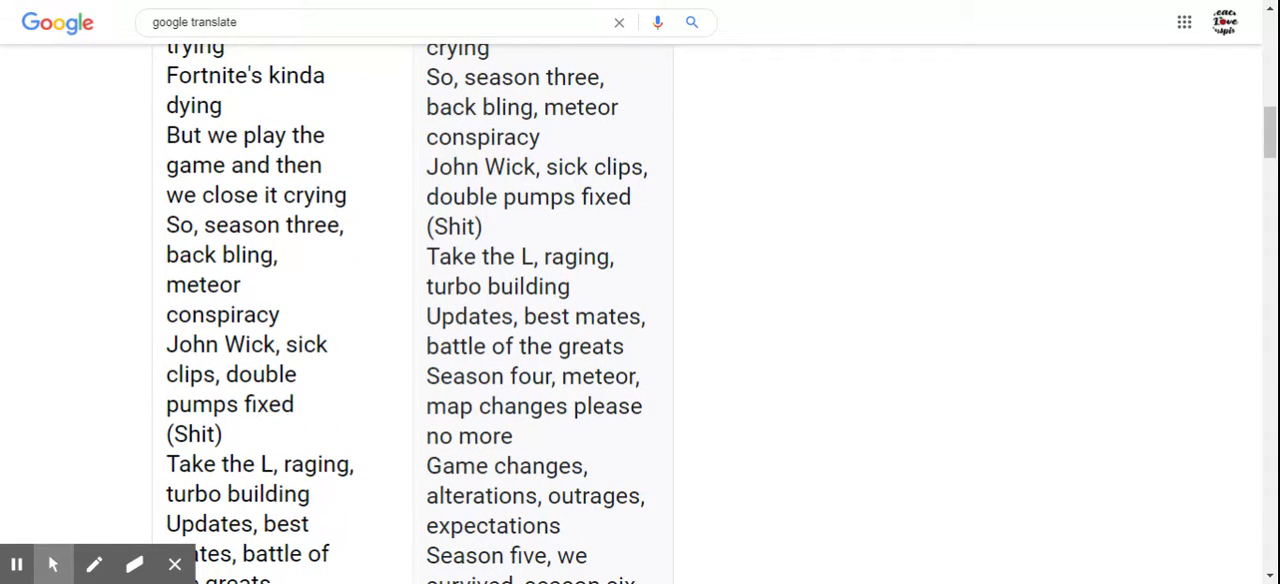
scroll("down", 3)
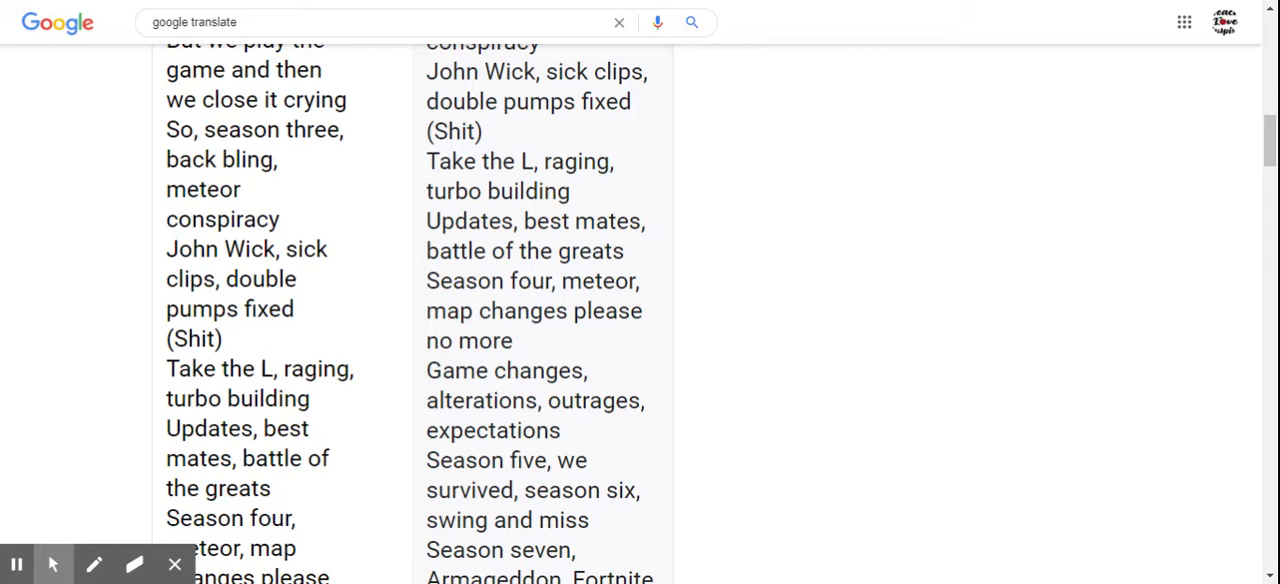
scroll("down", 3)
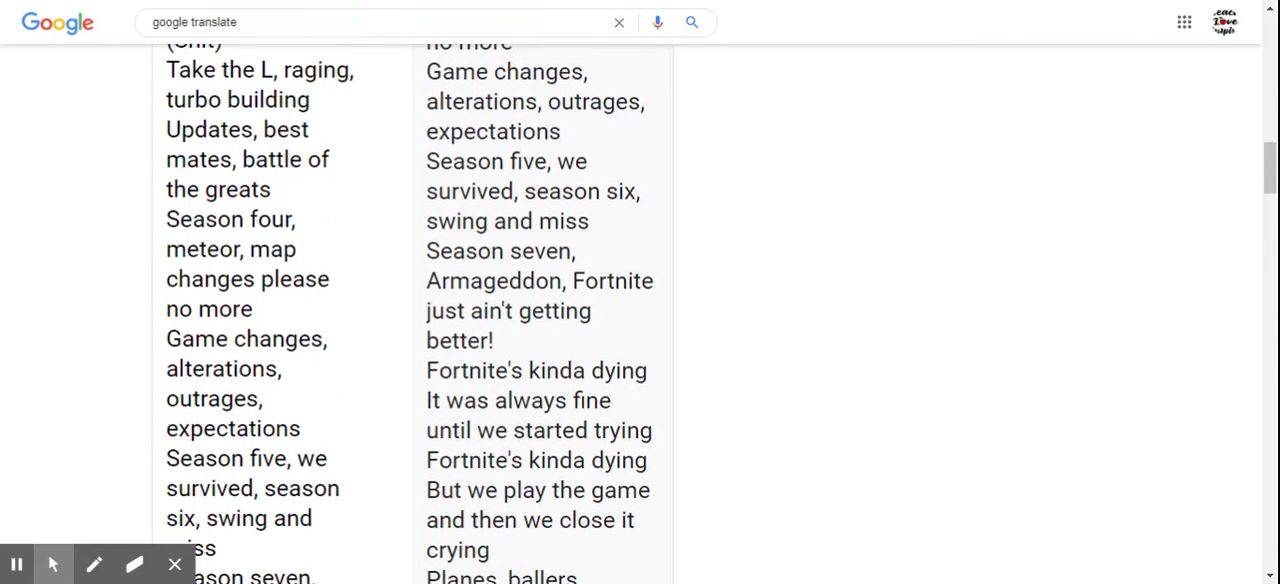
scroll("down", 3)
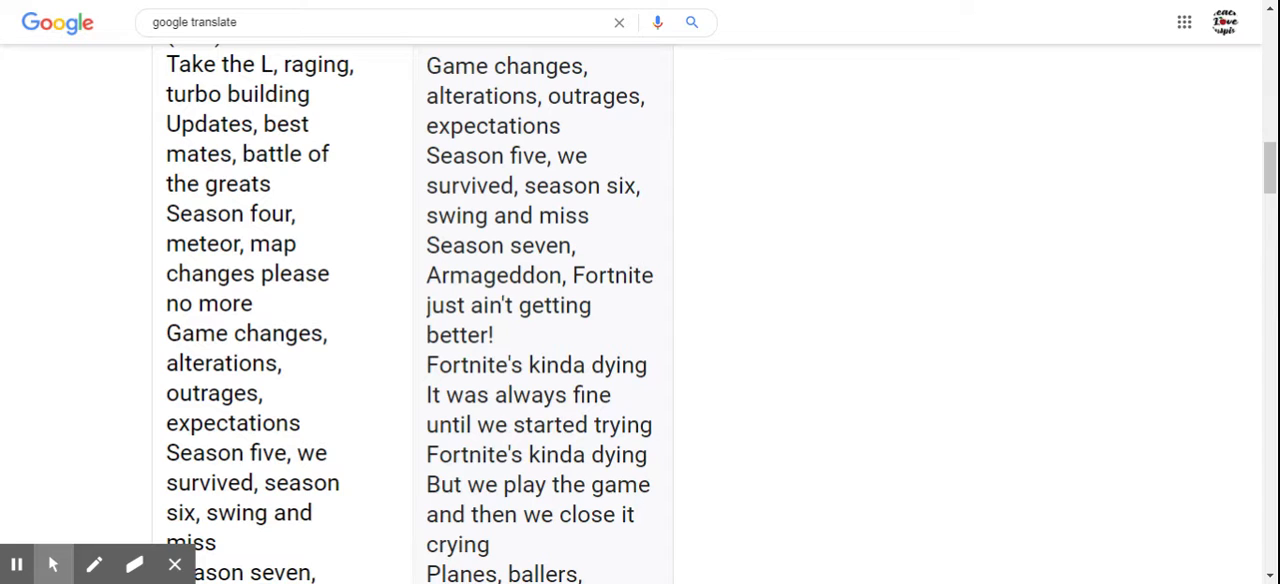
scroll("down", 3)
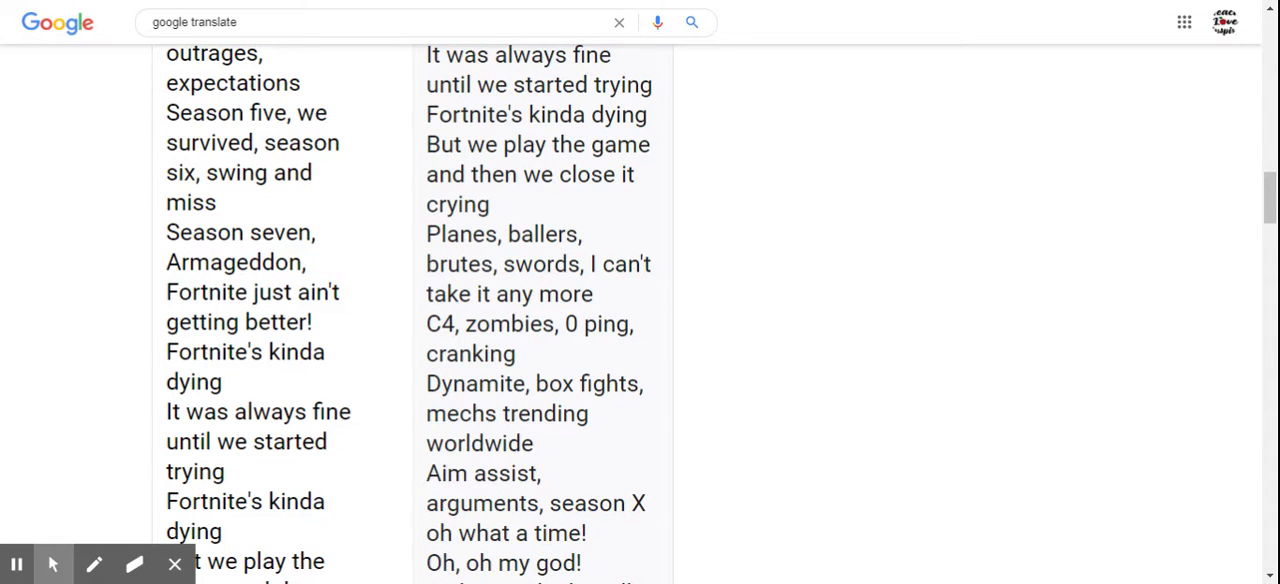
scroll("down", 3)
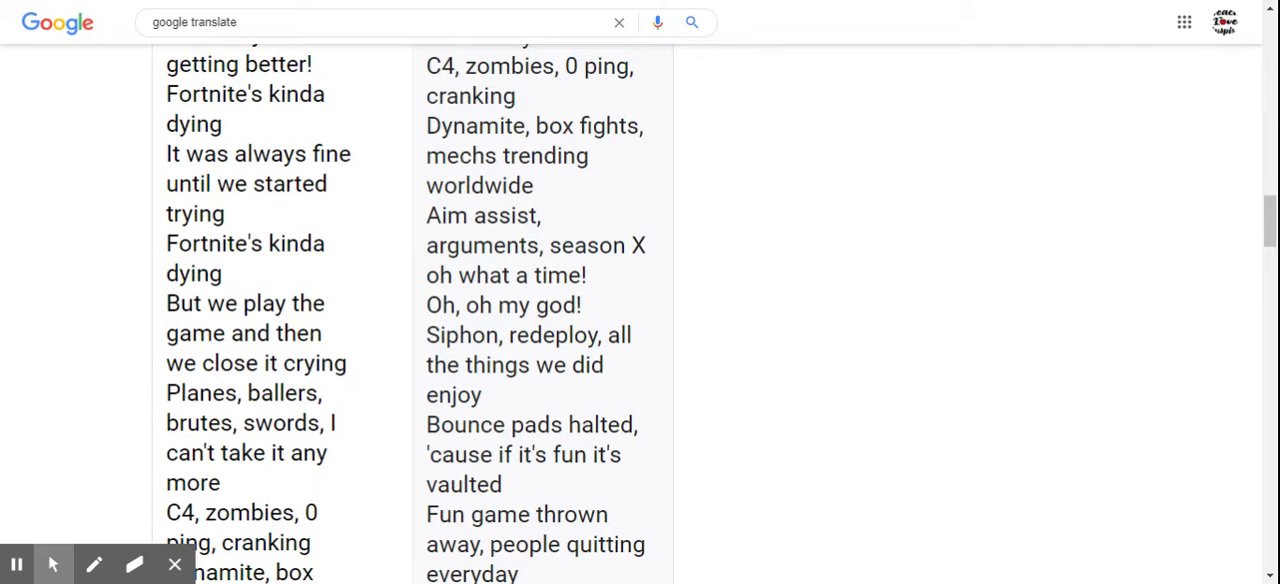
scroll("down", 3)
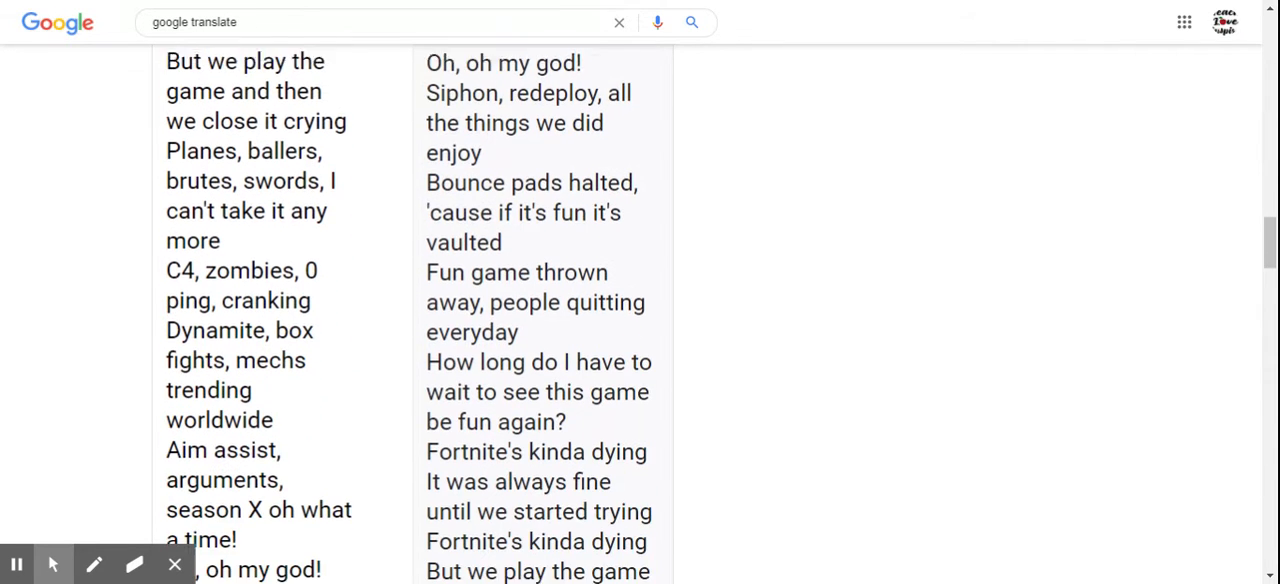
scroll("down", 3)
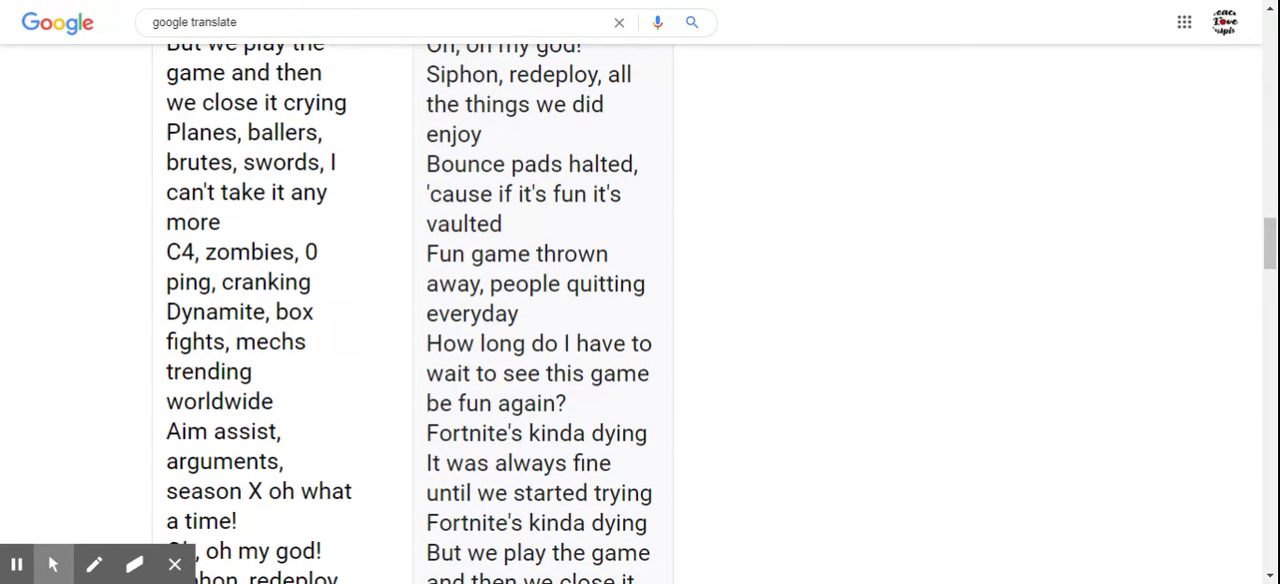
scroll("down", 3)
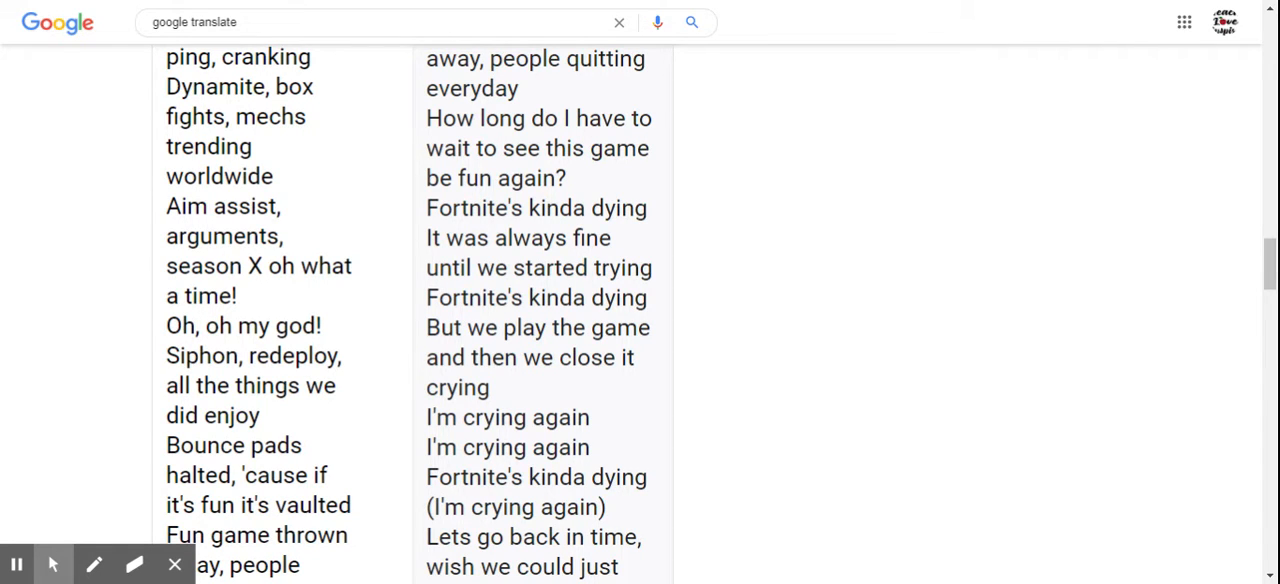
scroll("down", 3)
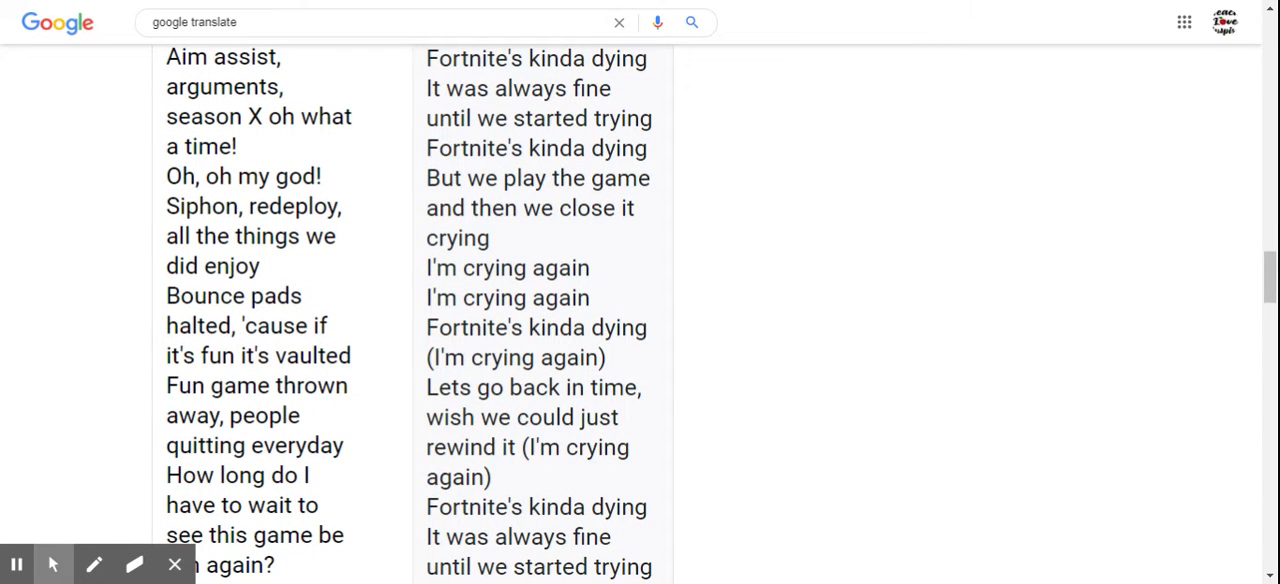
scroll("down", 3)
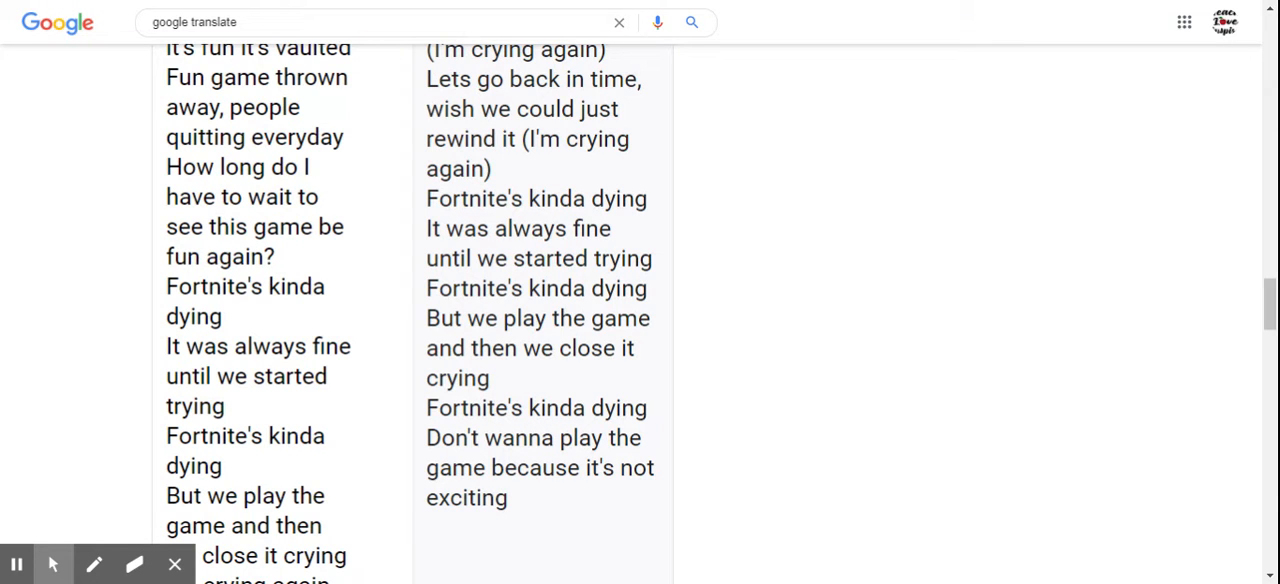
scroll("down", 3)
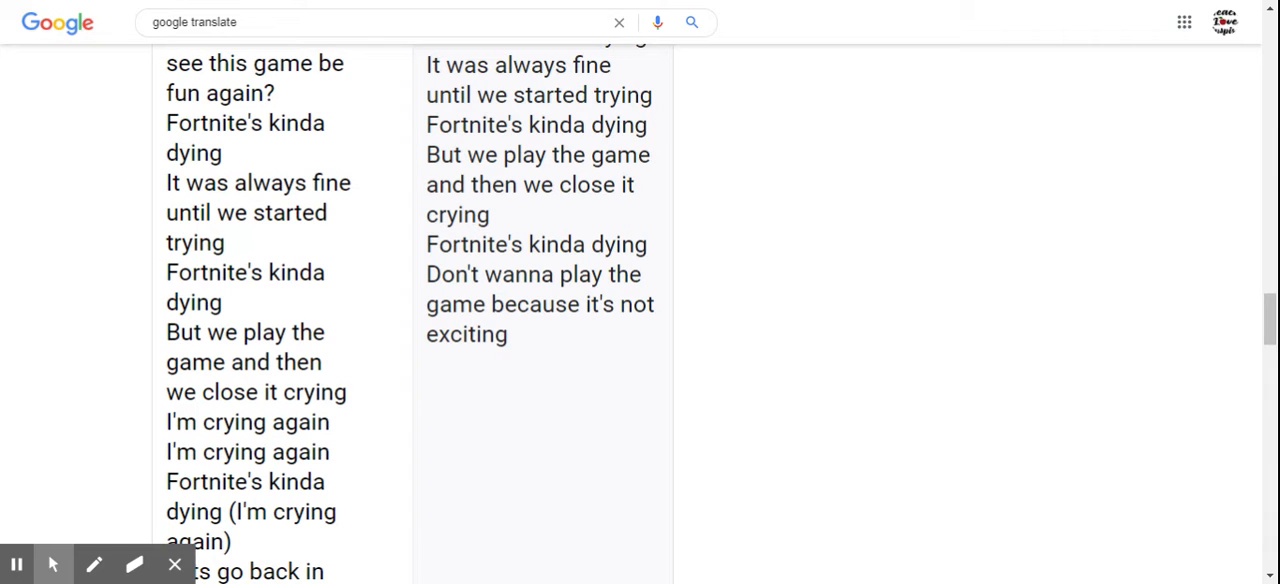
scroll("down", 3)
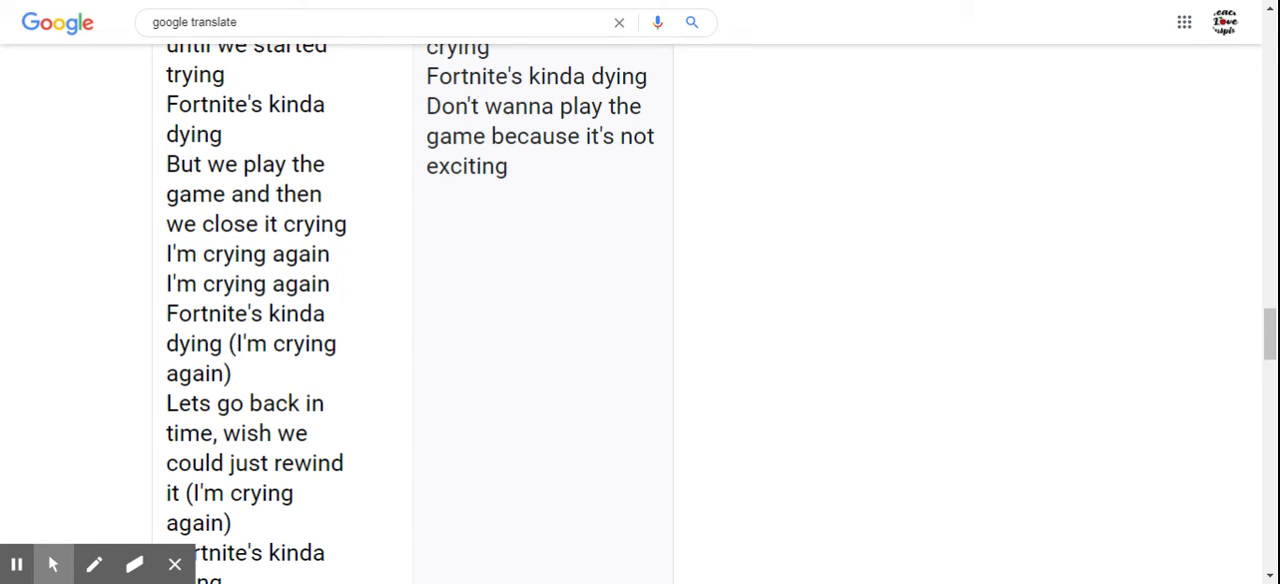
scroll("down", 3)
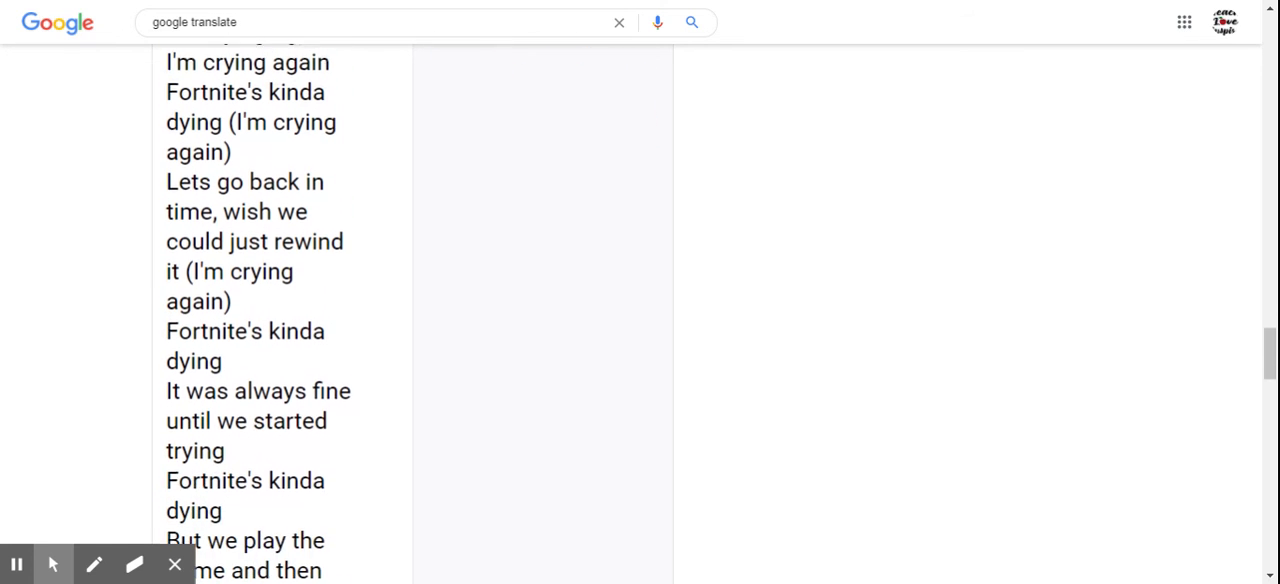
scroll("down", 3)
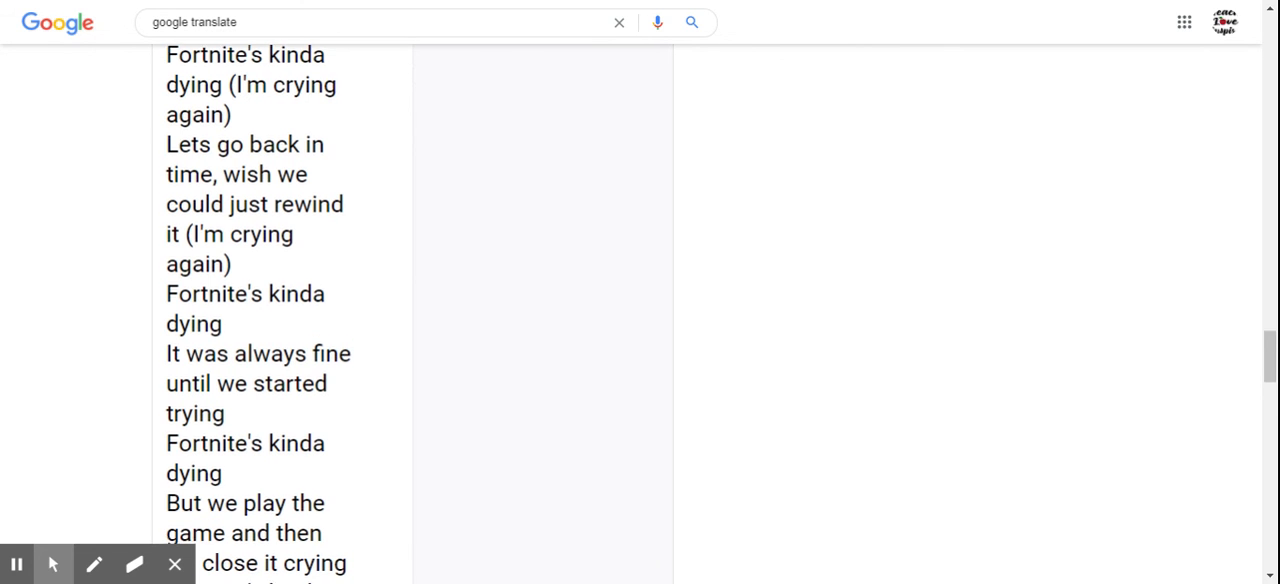
scroll("down", 3)
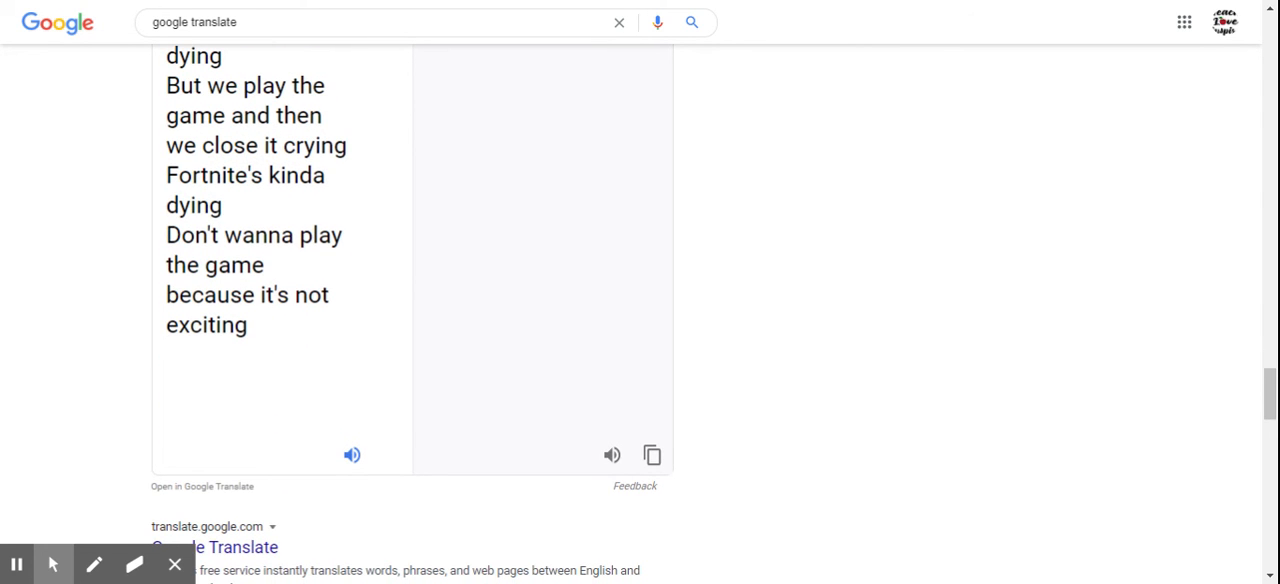